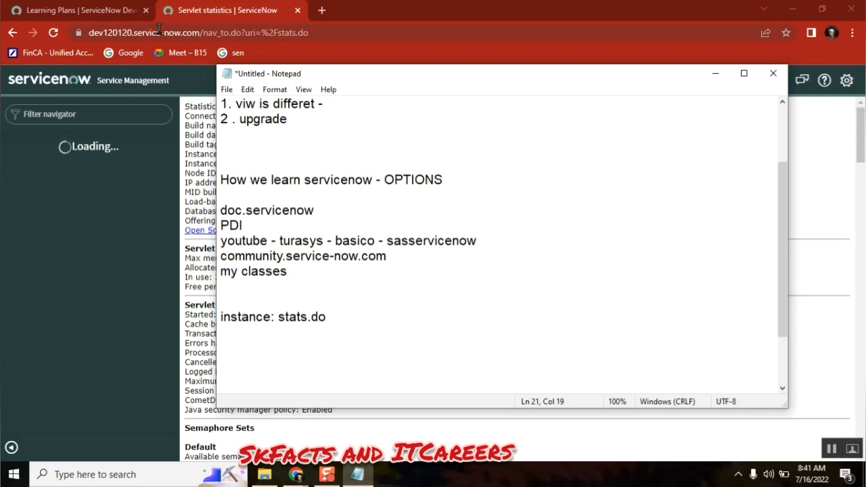
mouse_move(180, 51)
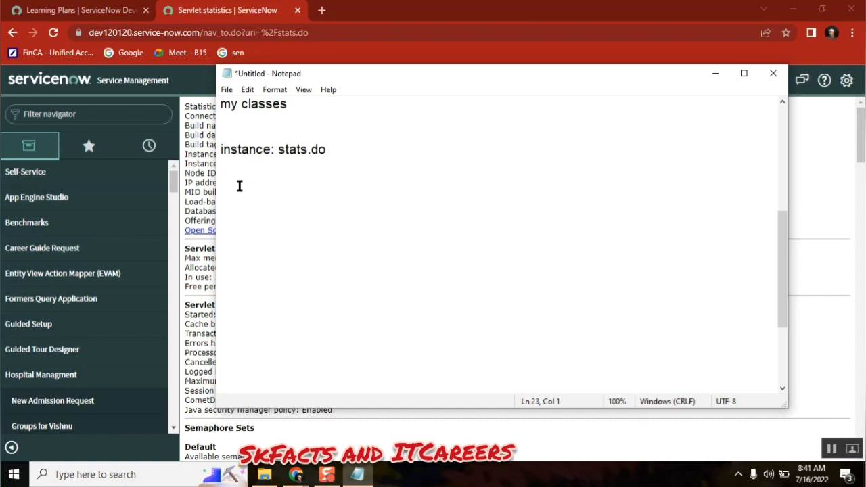
- Write '3 Instances:' then Dev, test and Prod on separate lines below stats.do
text(3)
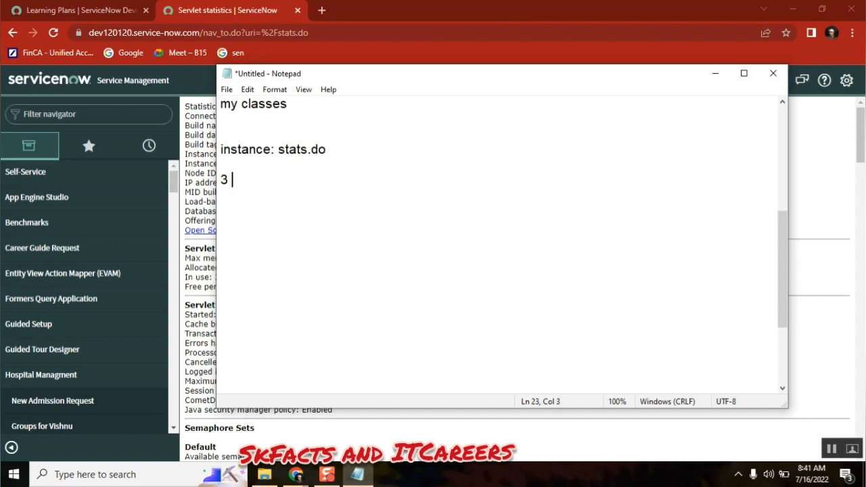
text(Instances:)
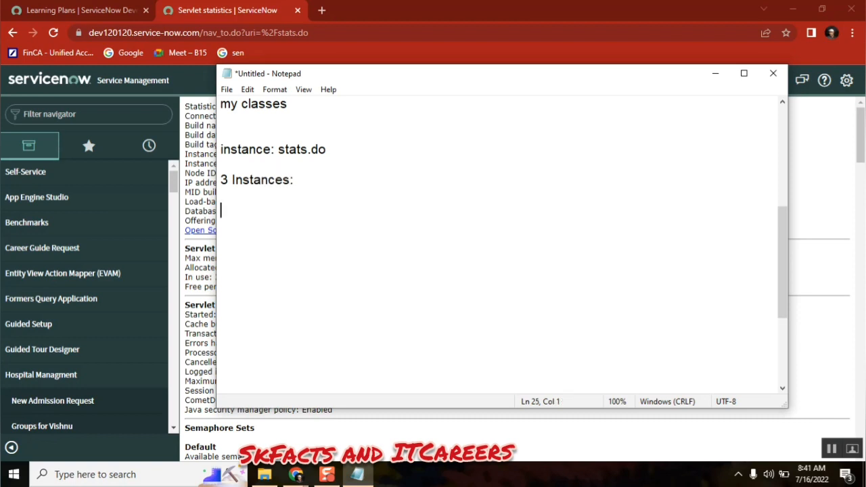
text(Dev)
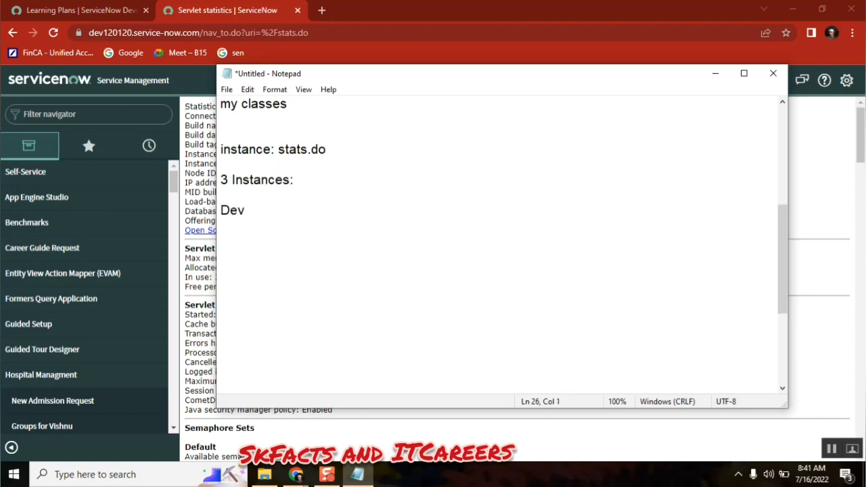
text(test)
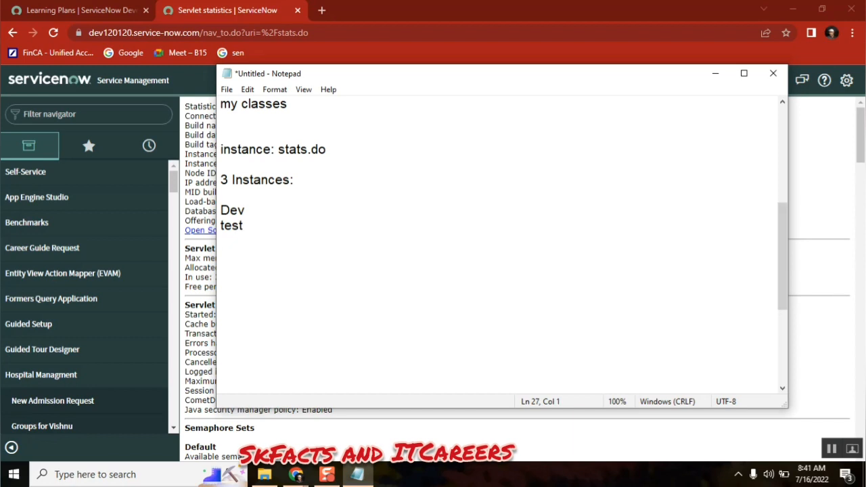
text(prod)
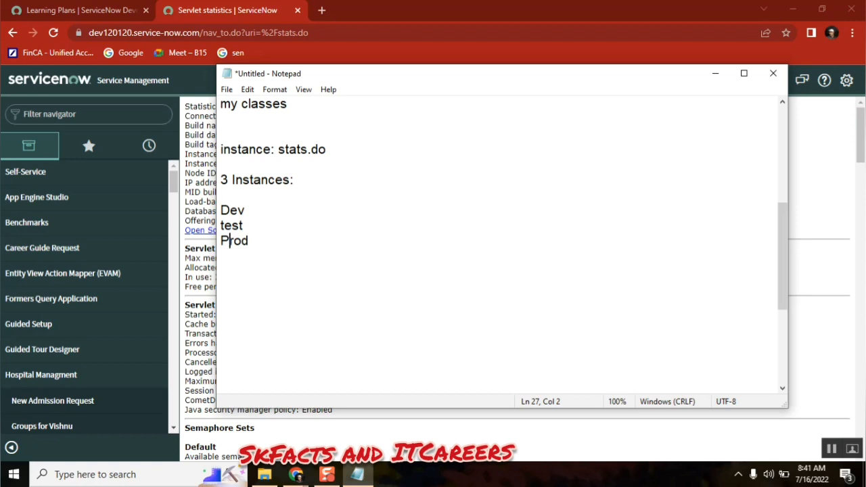
mouse_move(252, 258)
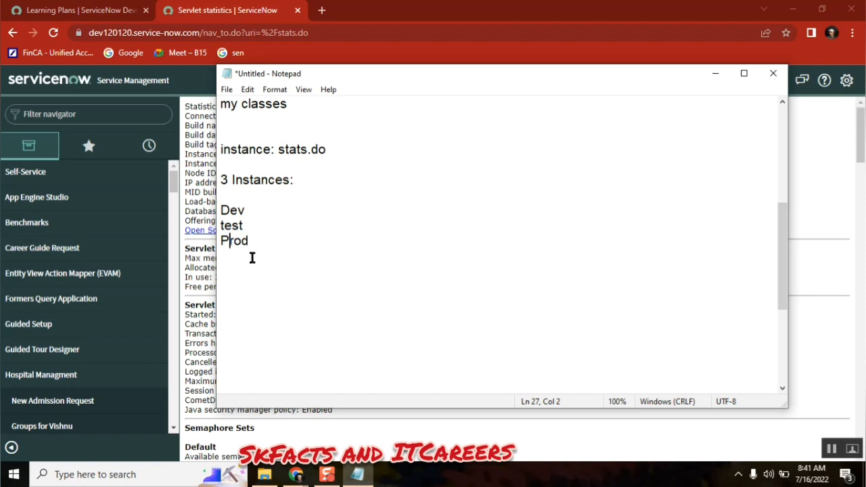
key(Enter)
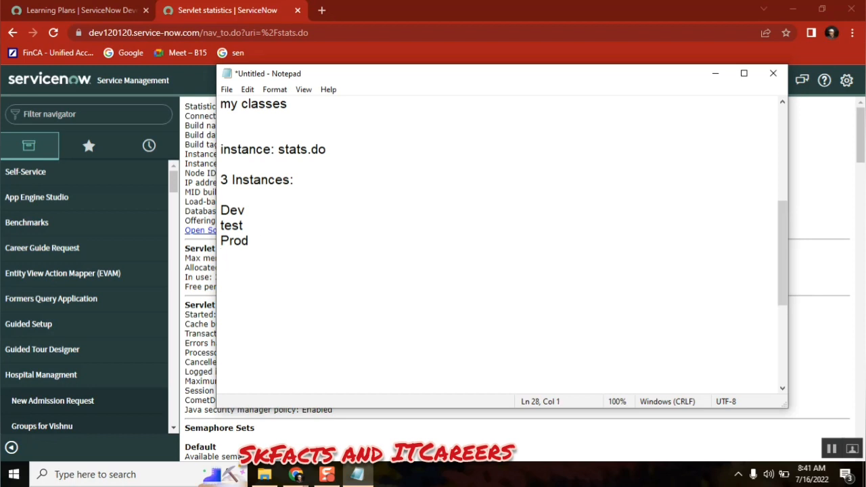
- Note the node name bwi201 from the ServiceNow statistics cluster line
click(773, 73)
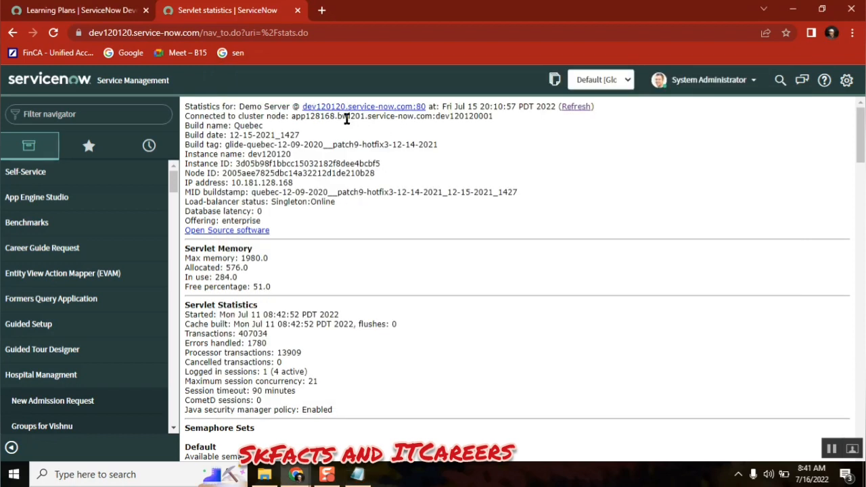
double_click(346, 116)
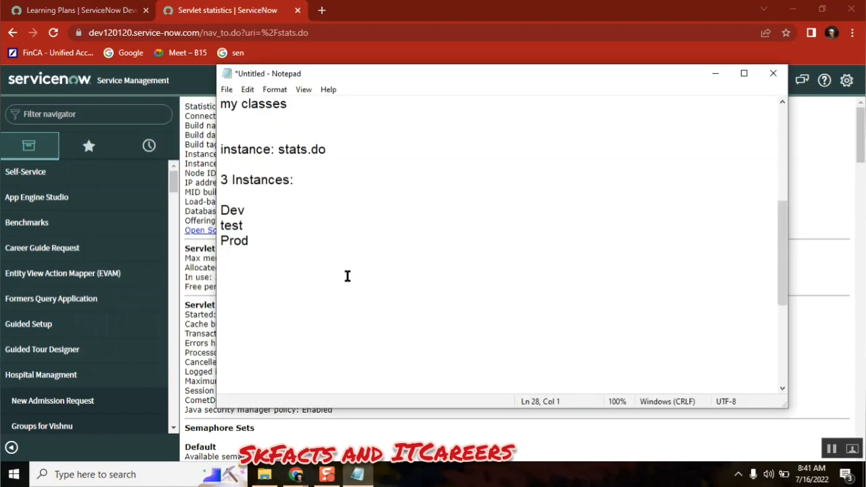
text(bwi201)
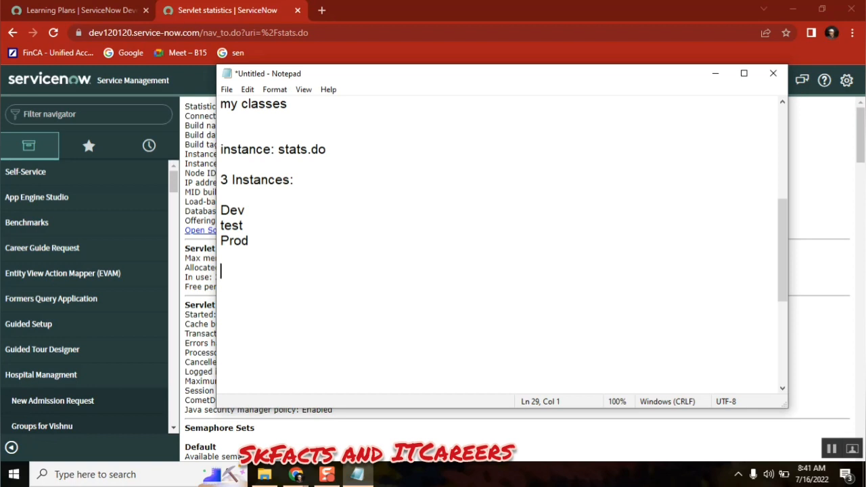
text(ts)
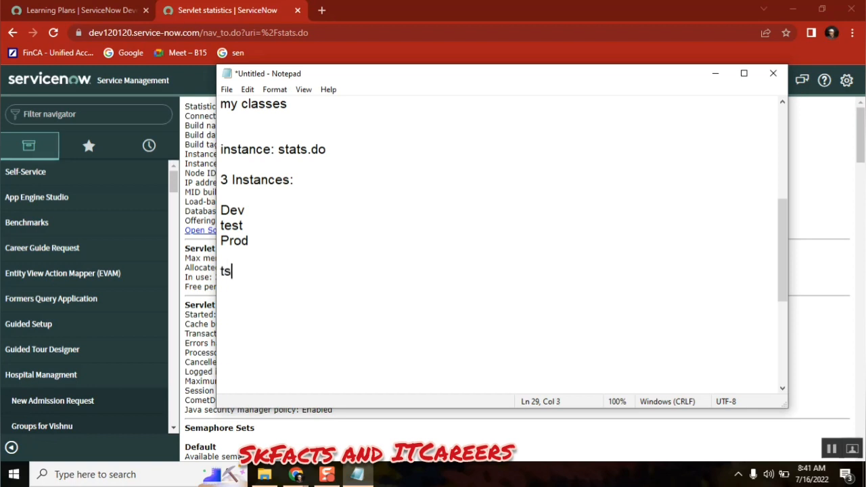
key(Backspace)
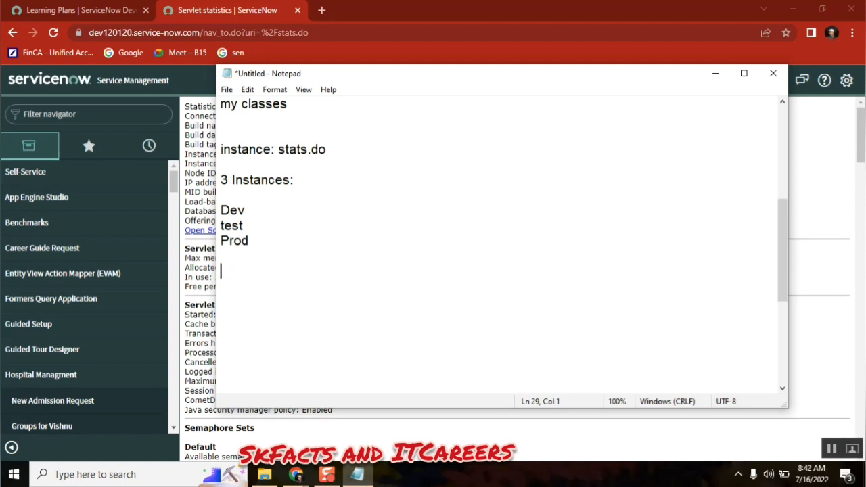
- Add the example company name axa under Prod and switch back toward the browser
text(Ax)
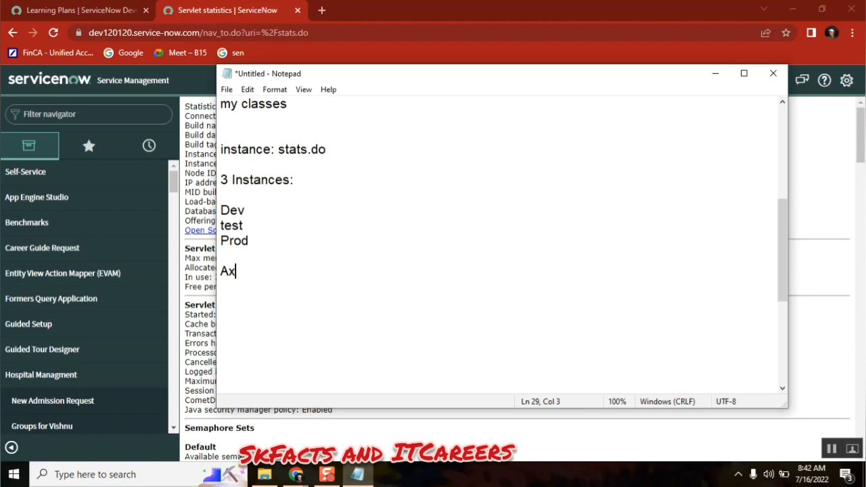
text(a)
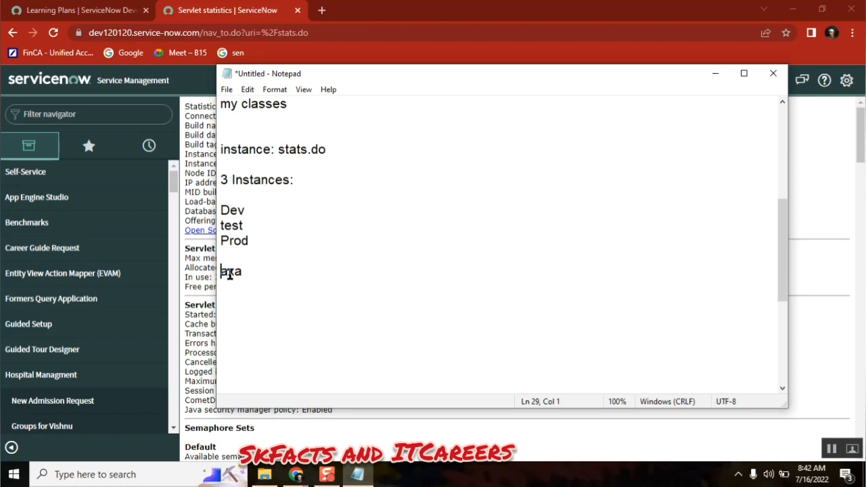
double_click(230, 270)
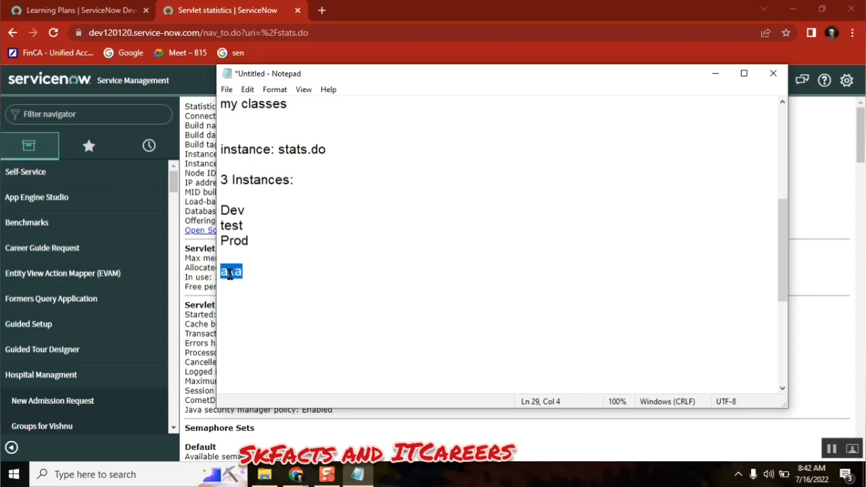
mouse_move(274, 308)
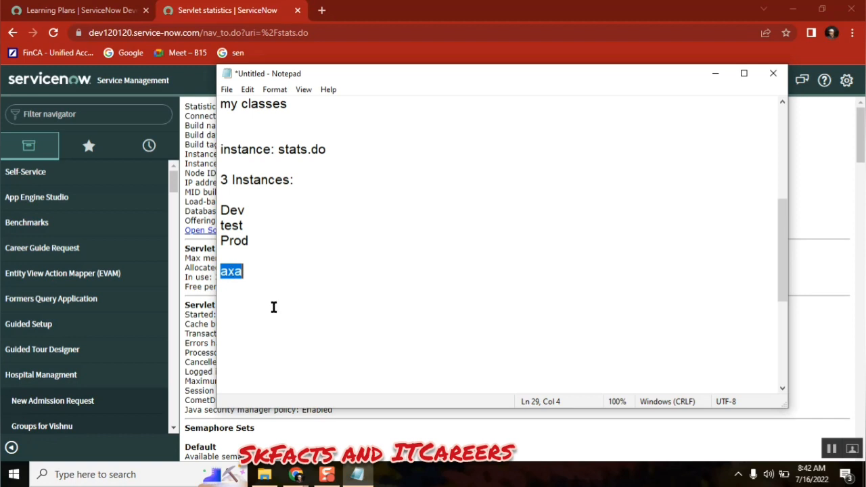
click(245, 272)
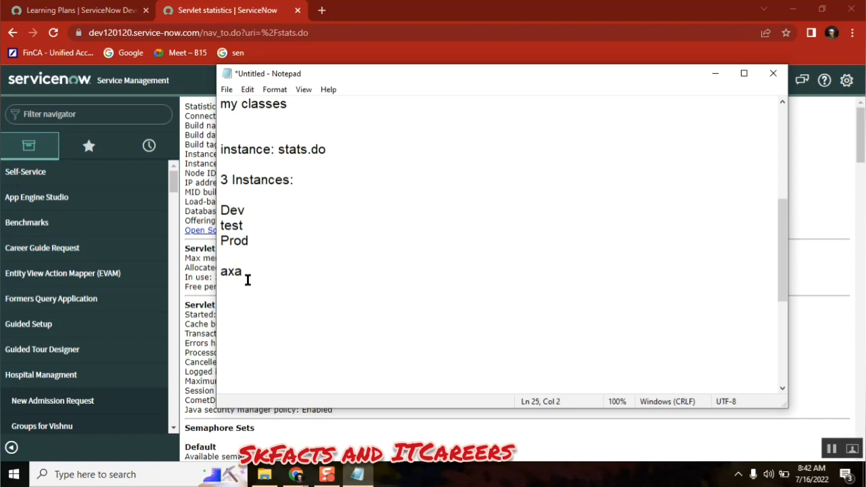
double_click(230, 272)
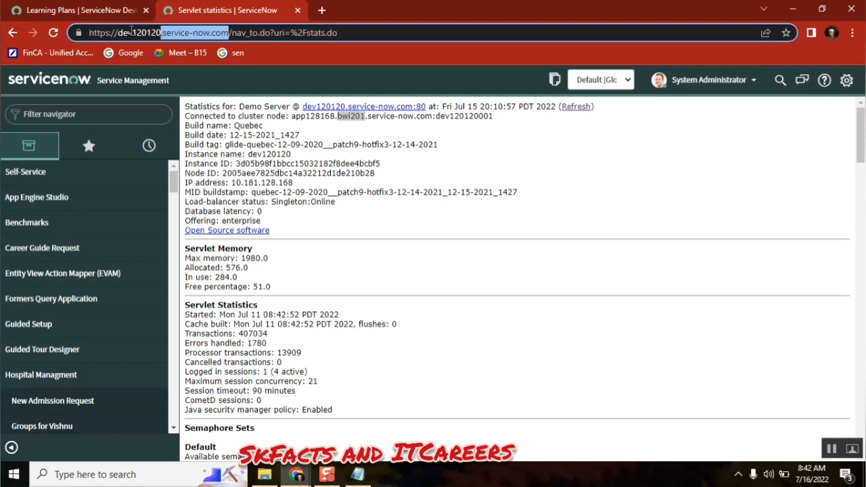
key(alt+tab)
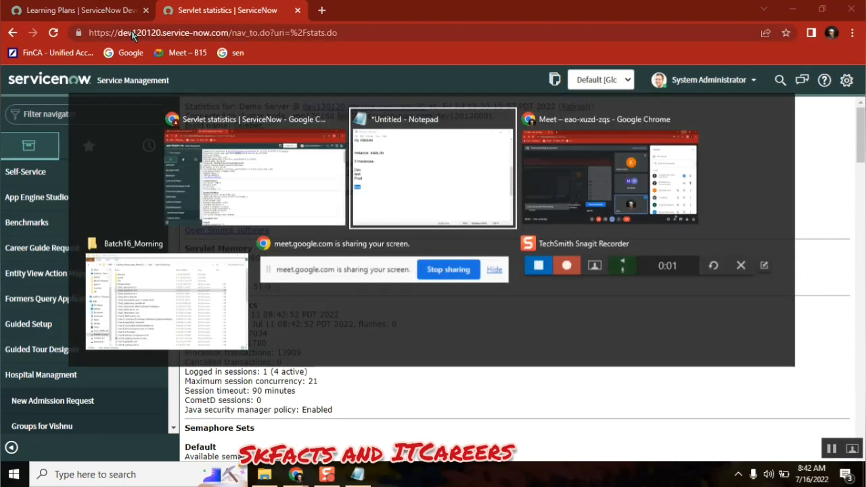
- Complete the Dev example URL as axadev.service-now.com
click(433, 169)
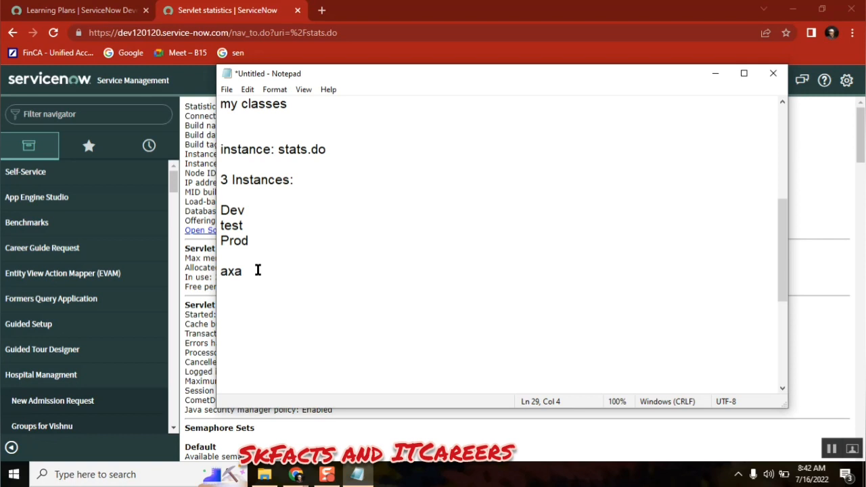
text(dev.)
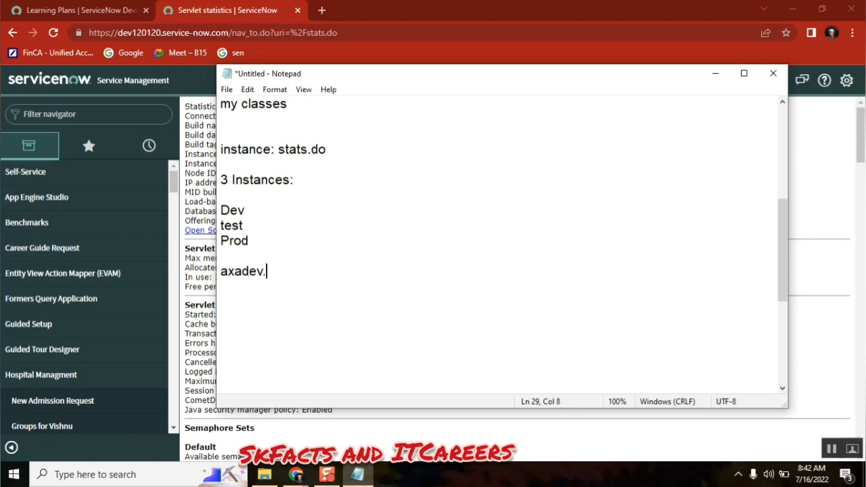
text(service-now.com)
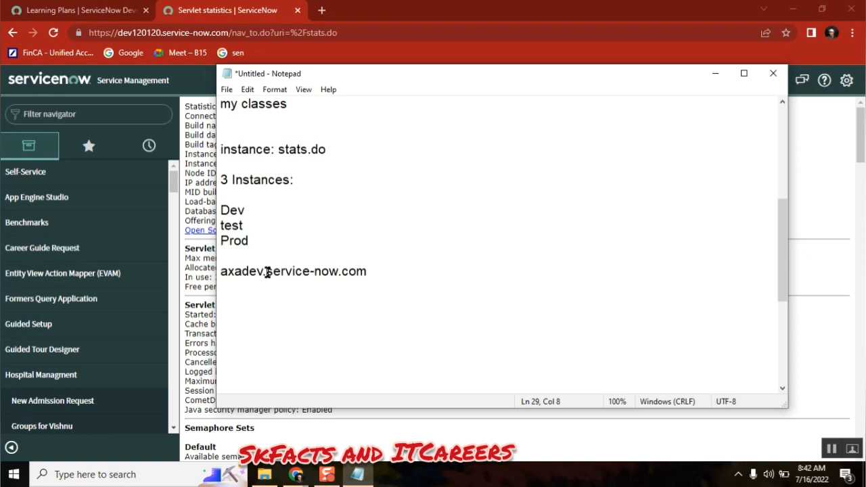
key(Enter)
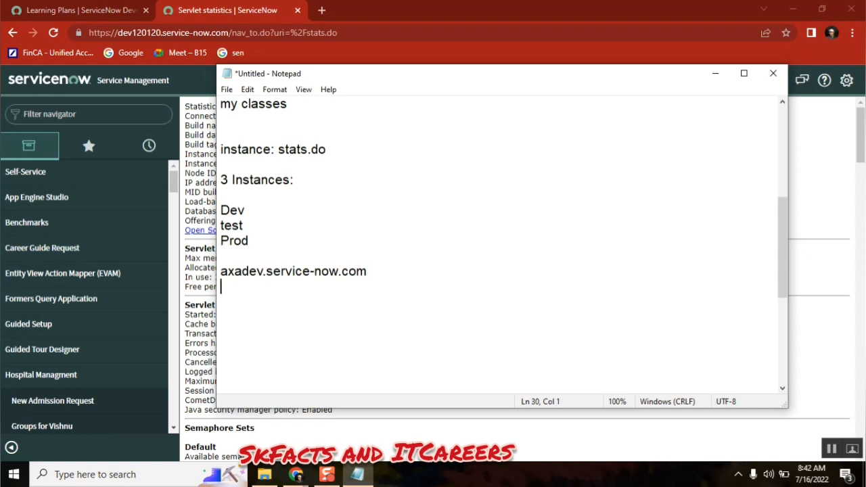
- Add axatest.service-now.com and axa.service-now.com as the test and Prod URLs
text(a service-now.com)
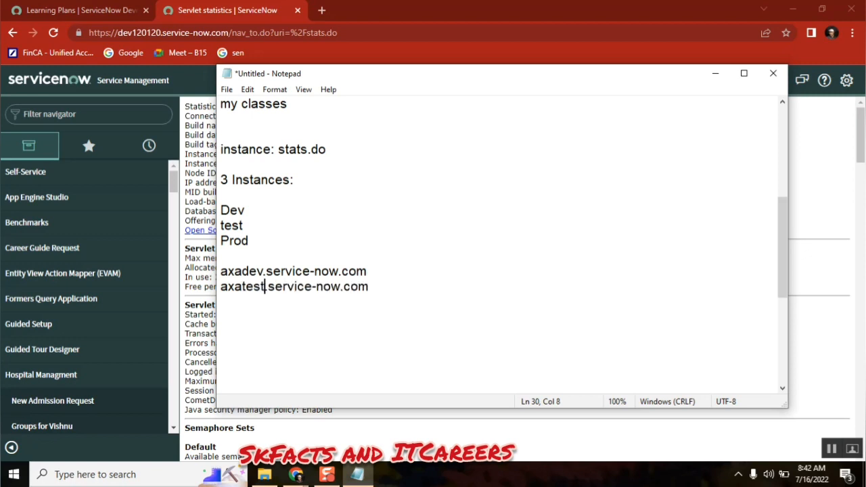
double_click(255, 287)
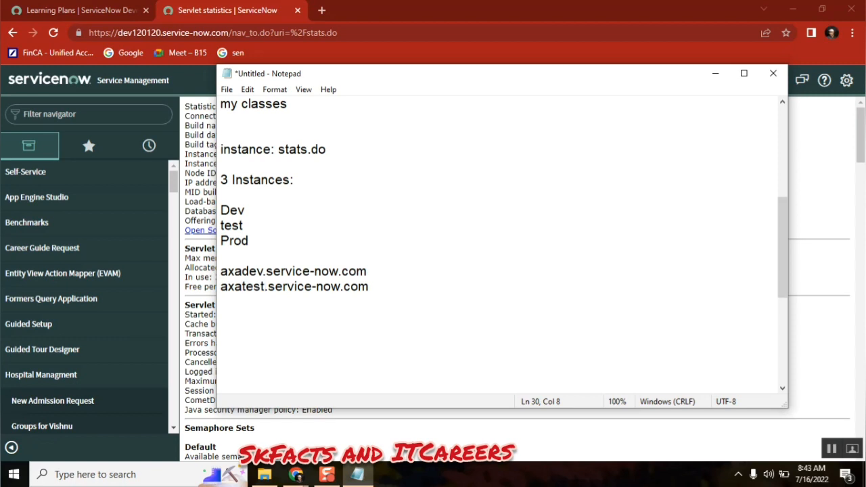
key(Enter)
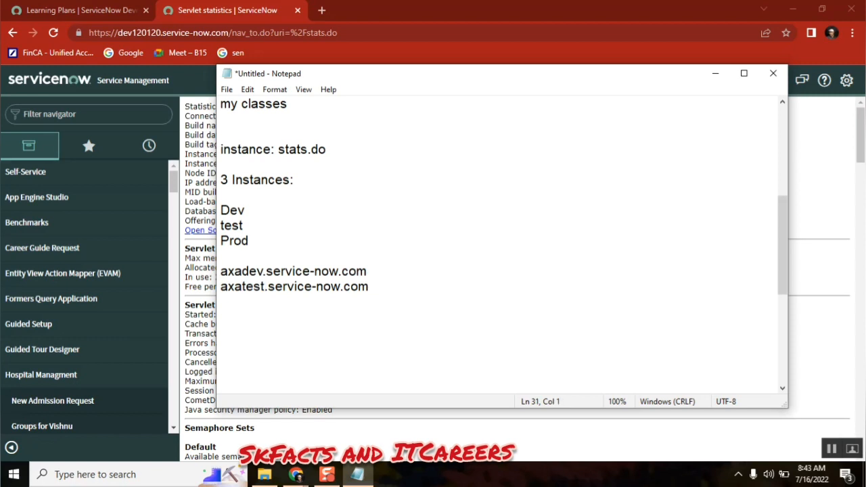
text(axa)
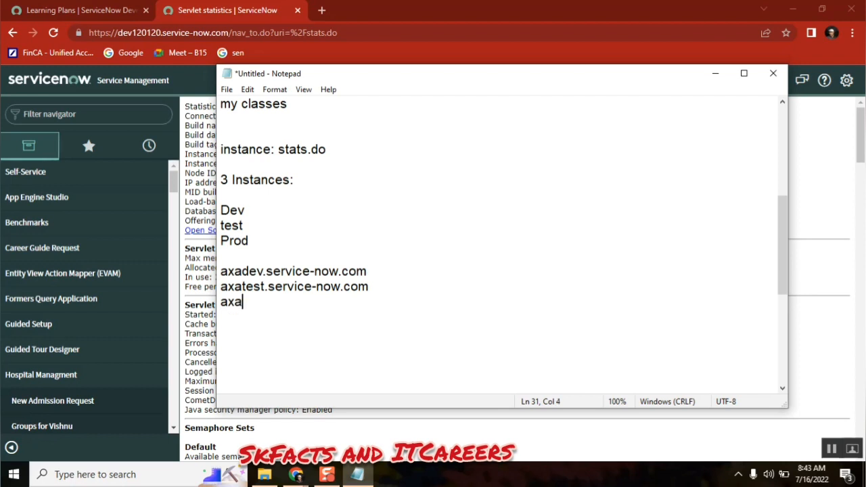
text(.service-now.com)
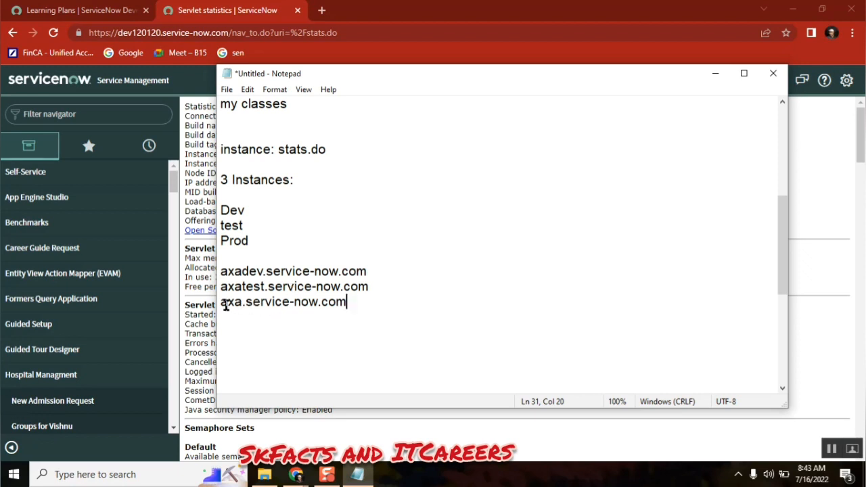
mouse_move(349, 302)
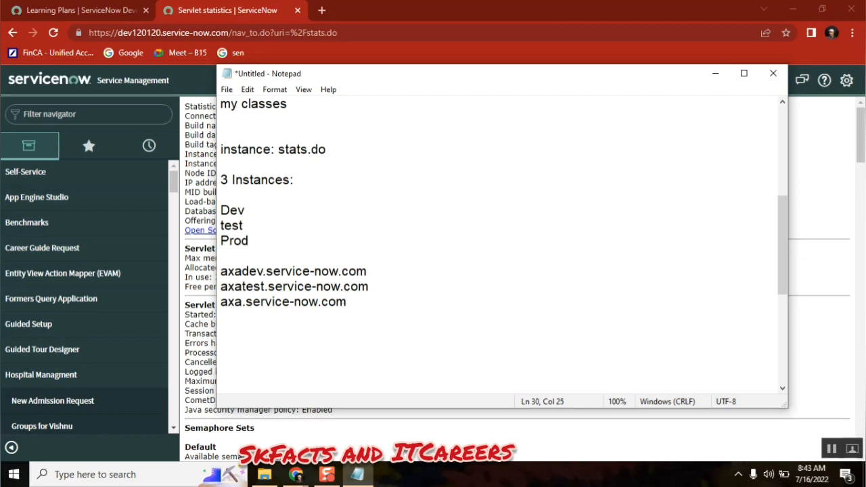
text(&)
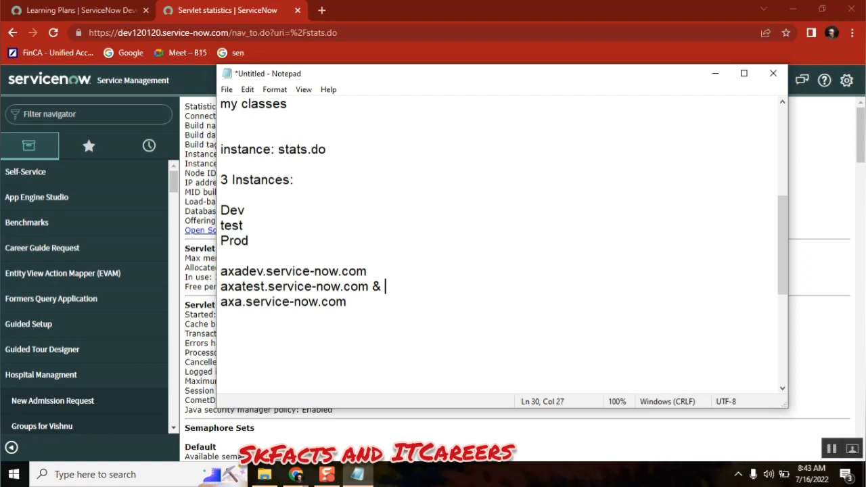
text(axas)
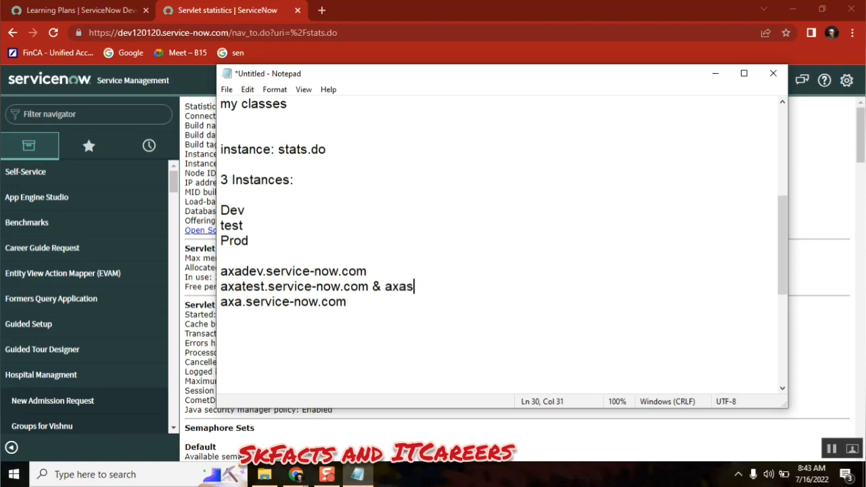
text(tate)
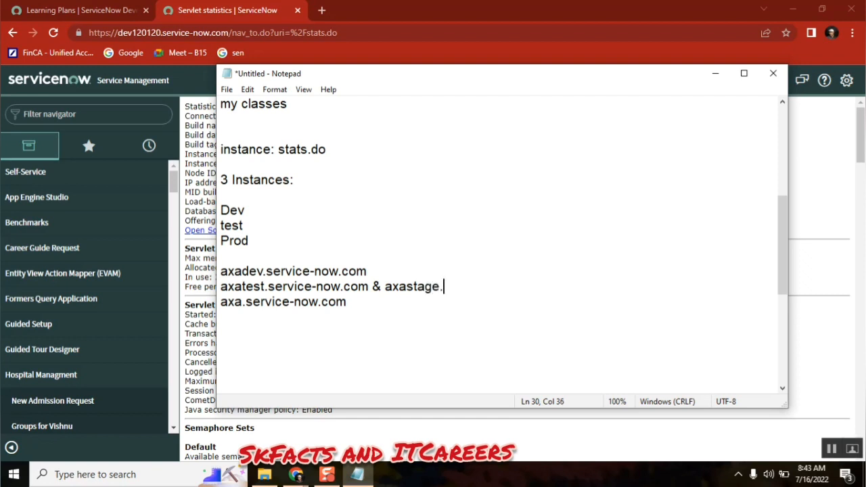
text(service-now.com)
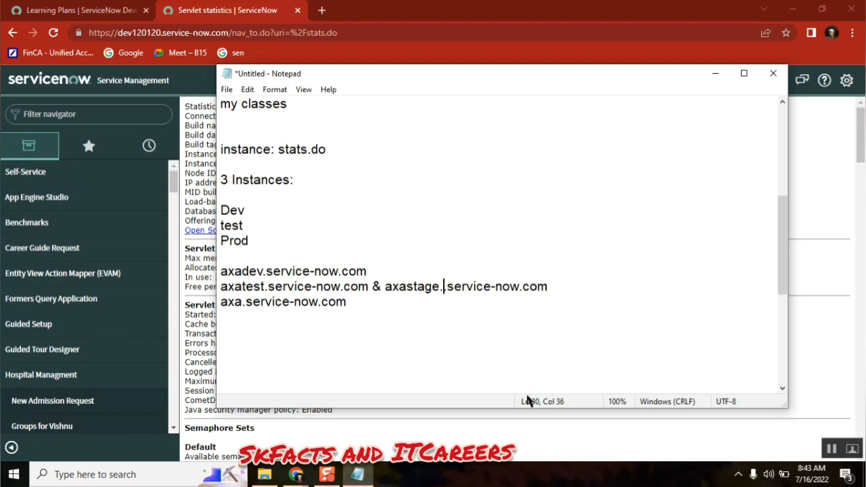
key(Backspace)
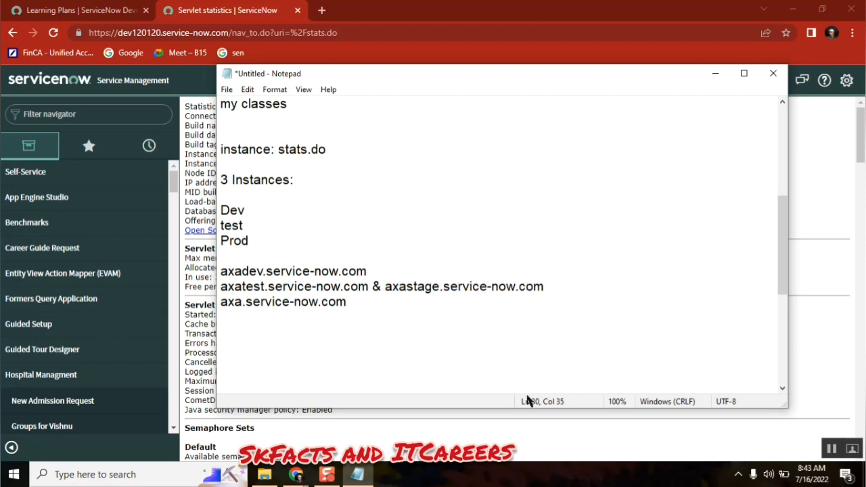
drag(419, 287, 544, 287)
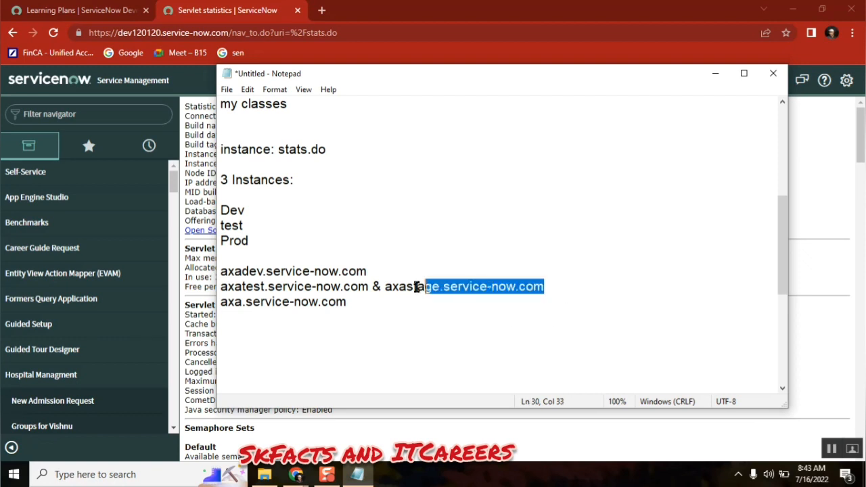
key(Delete)
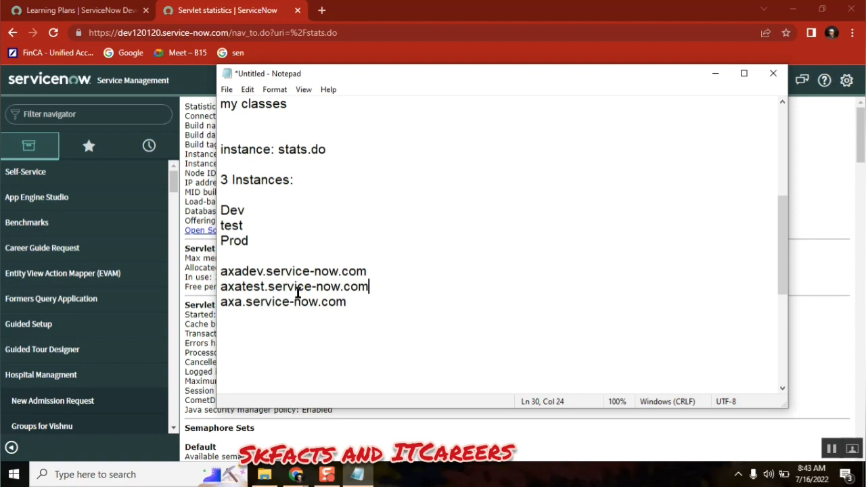
drag(220, 270, 306, 271)
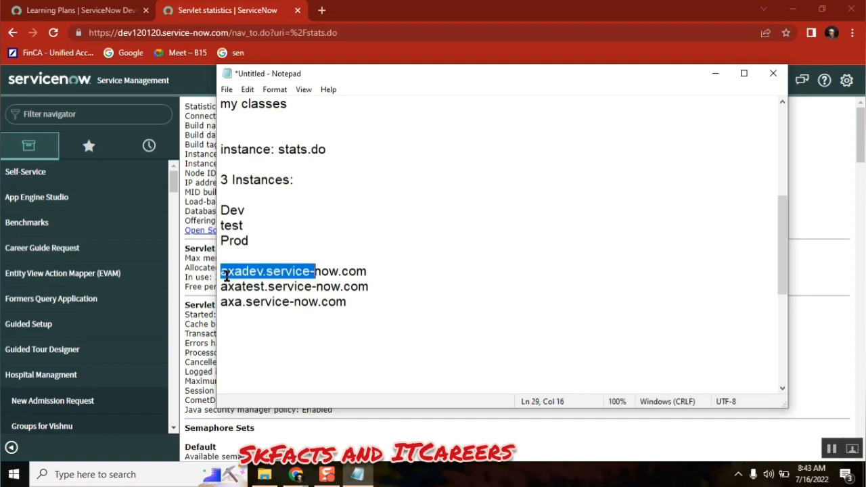
mouse_move(245, 310)
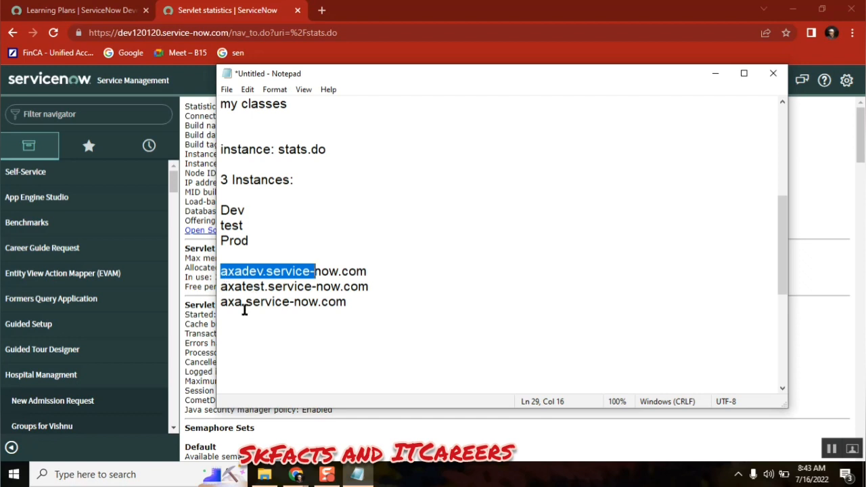
mouse_move(286, 276)
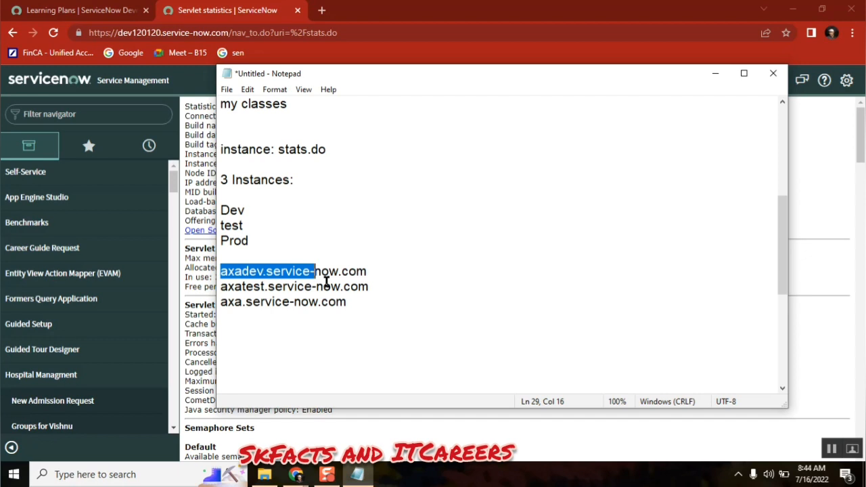
mouse_move(365, 308)
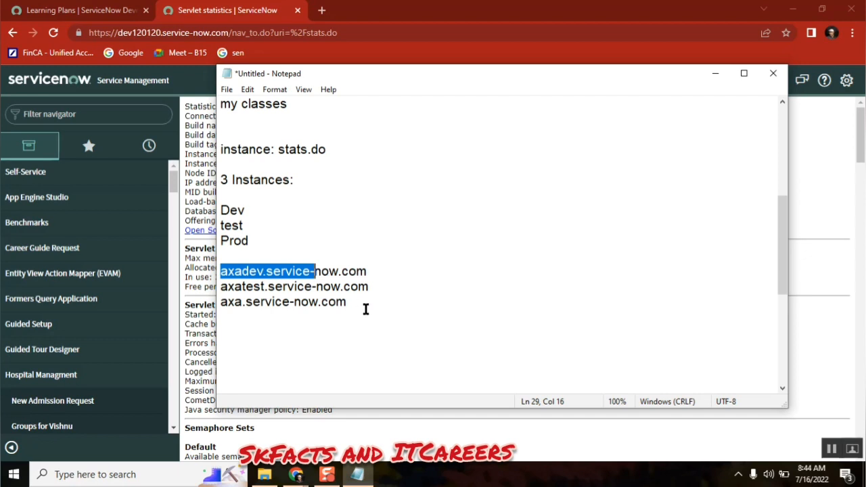